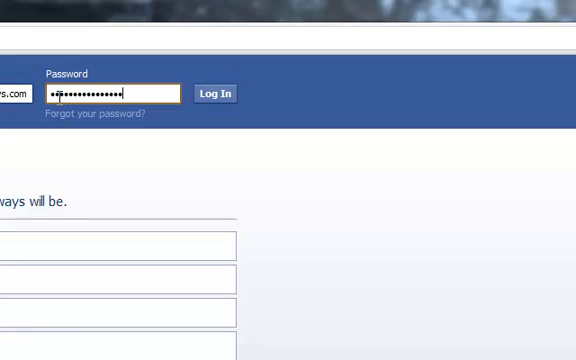
Log in to Facebook and open the account's own profile timeline
click(214, 93)
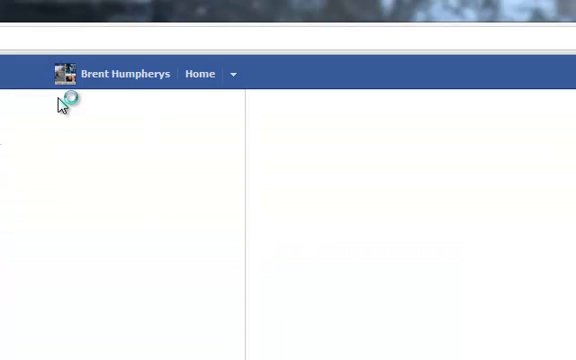
click(122, 74)
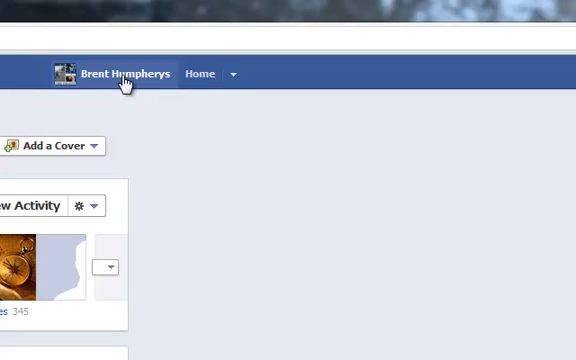
click(108, 266)
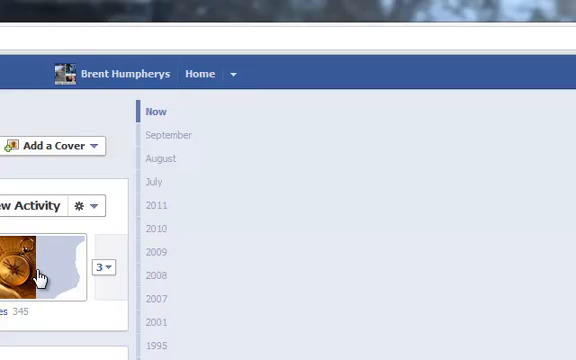
scroll(down, 3)
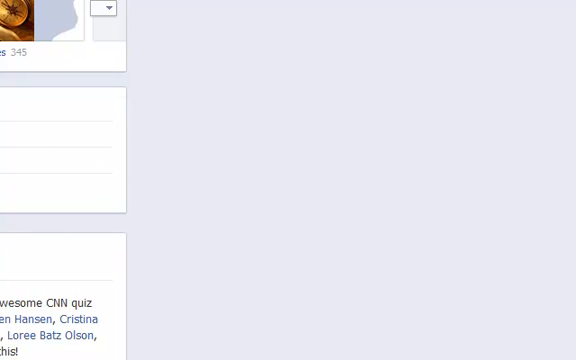
Like the 'Hello there!' welcome post on the timeline
scroll(up, 3)
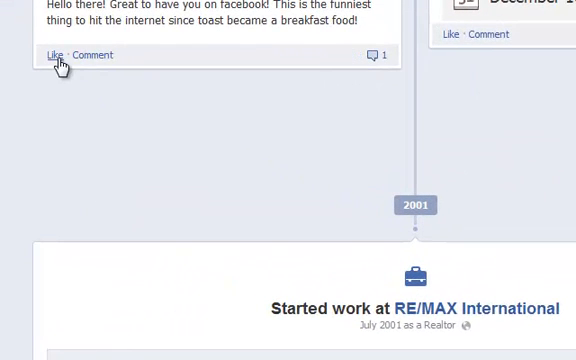
click(52, 55)
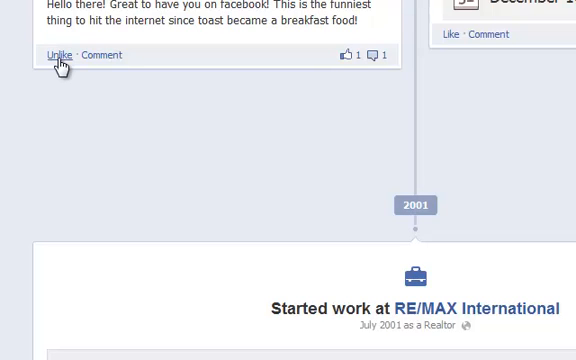
mouse_move(520, 308)
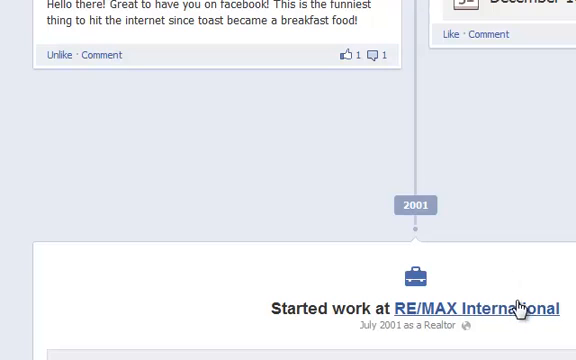
scroll(up, 3)
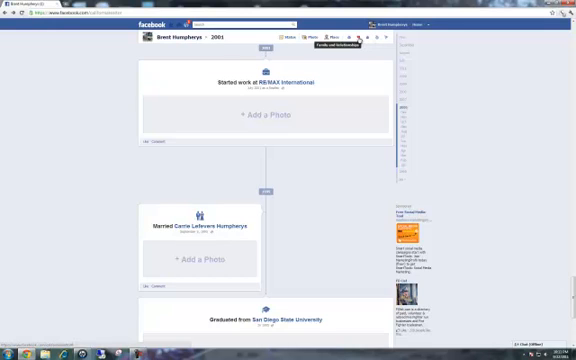
Return to the top of the timeline profile via the header bar, then go to the Developers apps page
click(360, 42)
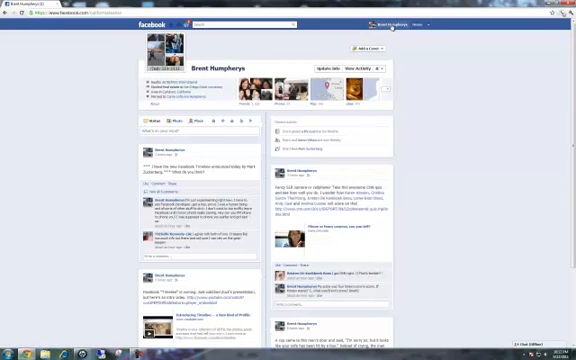
click(407, 18)
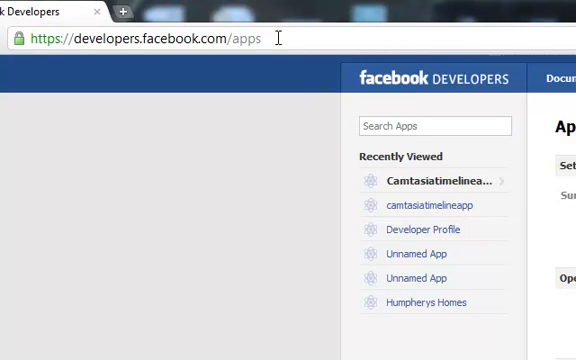
mouse_move(90, 37)
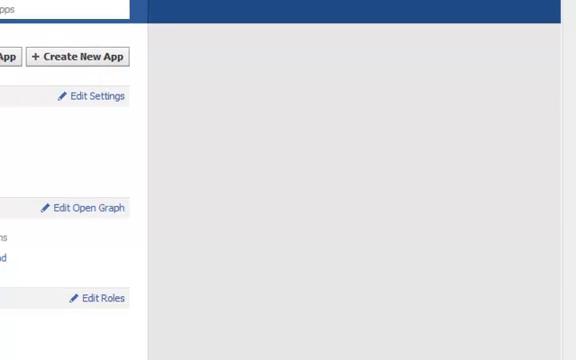
Create a new app named 'Makingcoolvideo' with a namespace and the platform policy accepted
click(88, 56)
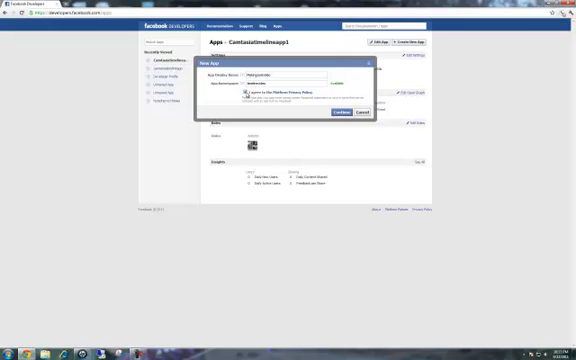
click(338, 111)
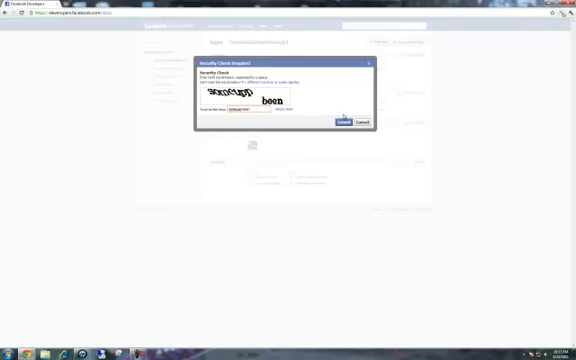
Submit the security check answer to finish creating the Makingcoolvideo app
click(339, 122)
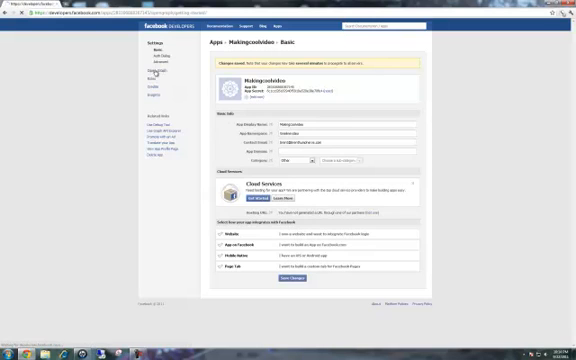
Open the Open Graph section from the Makingcoolvideo app's sidebar
click(152, 57)
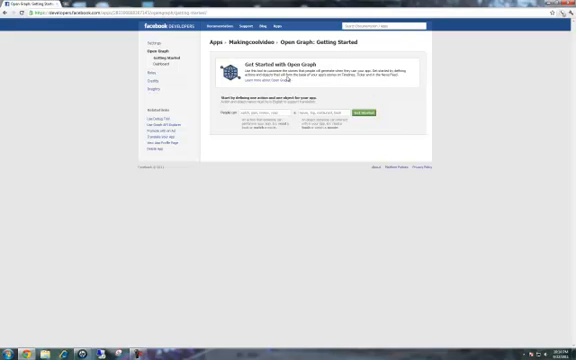
mouse_move(376, 126)
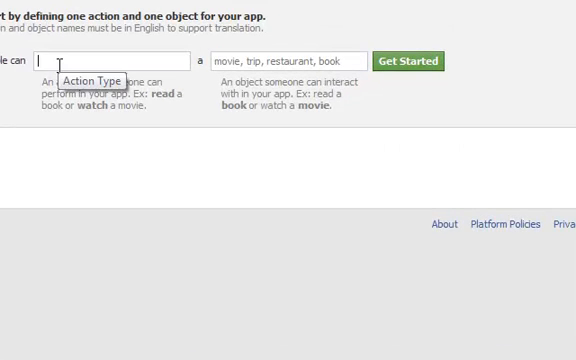
Enter action 'watch' and object 'movie tonight', then get started on the action
text(watch)
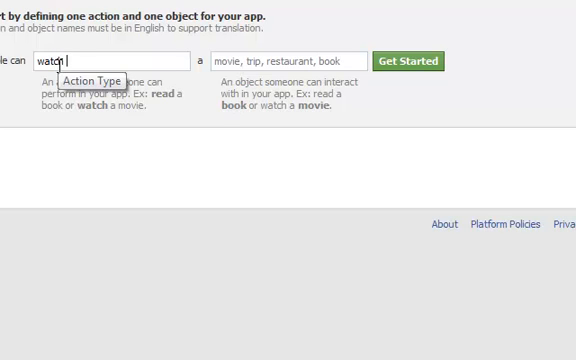
click(290, 62)
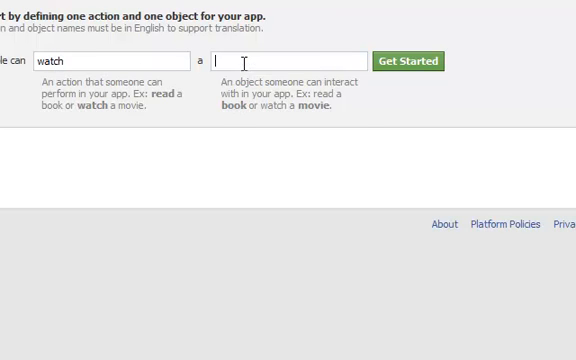
text(movie tonight)
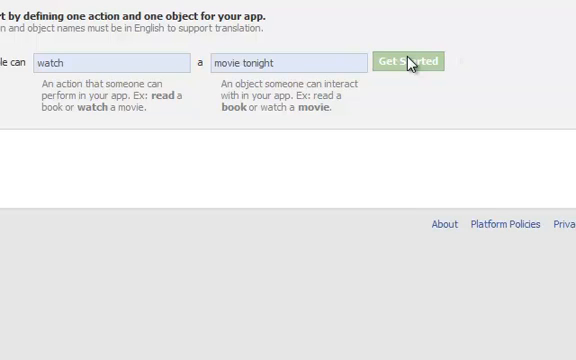
click(410, 62)
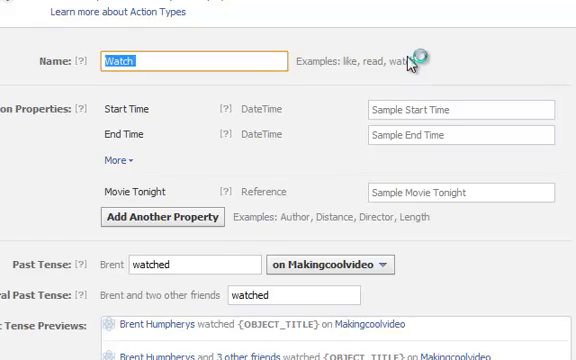